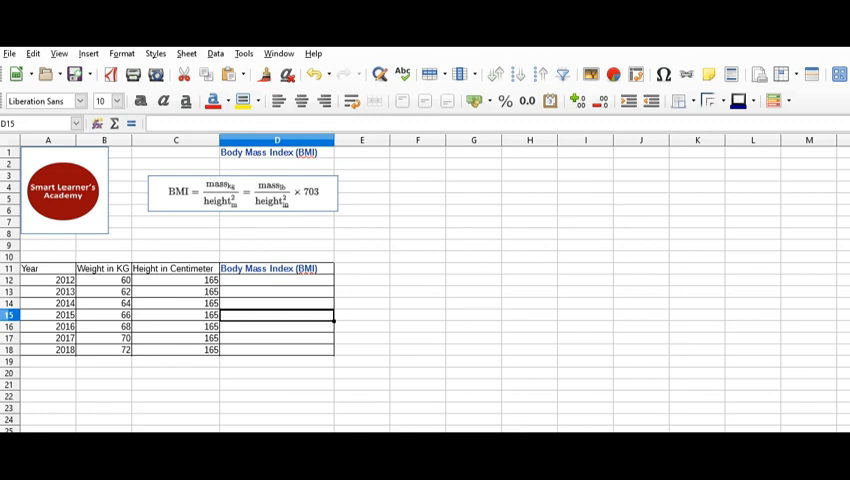
Enter =B12/(C12/100)^2 in D12, giving the 2012 BMI of about 22.04.
left_click(240, 192)
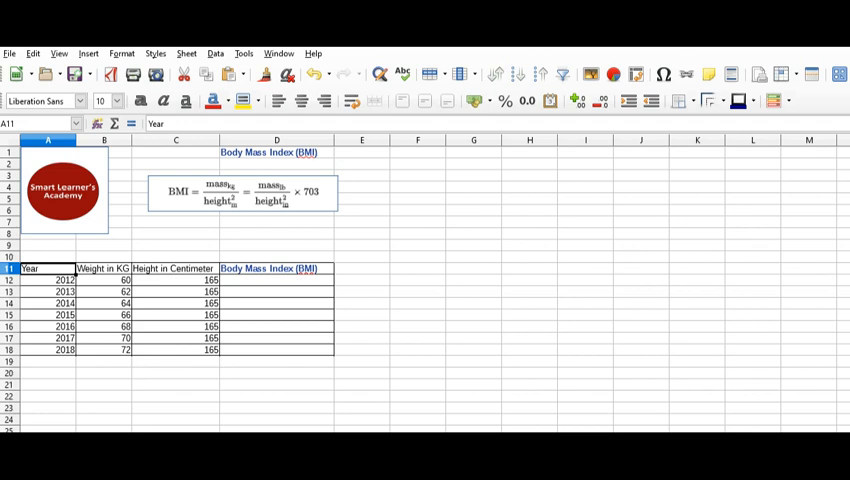
left_click(276, 280)
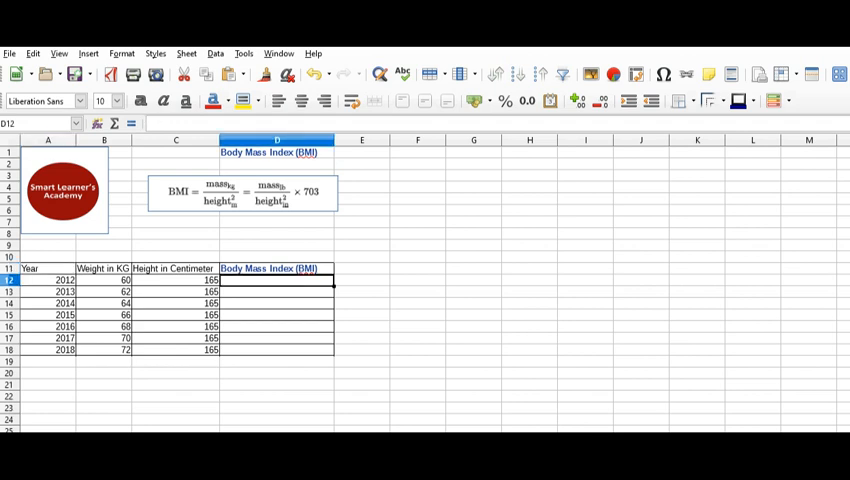
type("=")
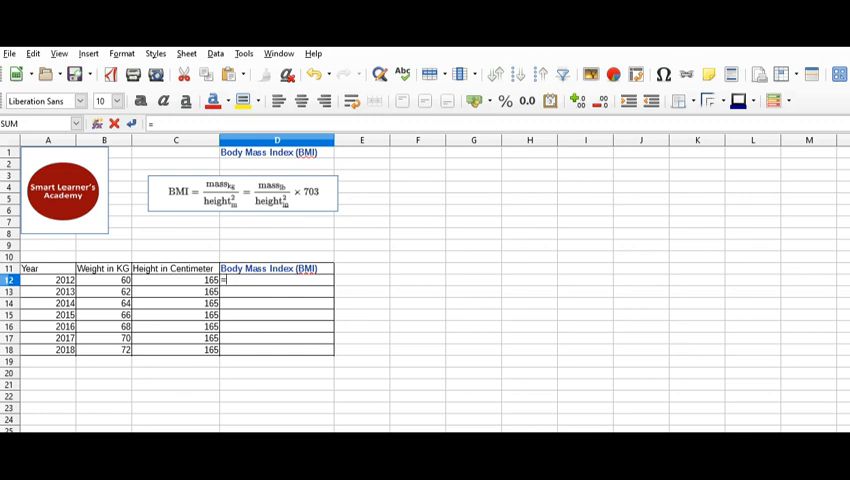
left_click(104, 280)
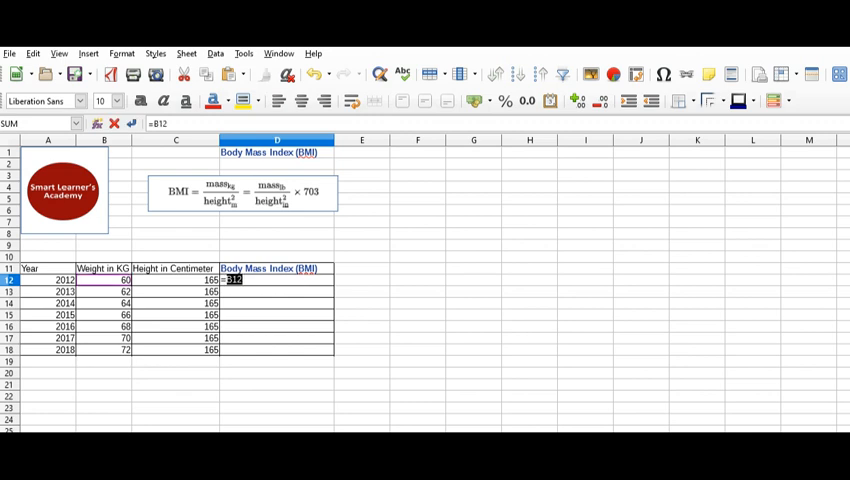
type("/")
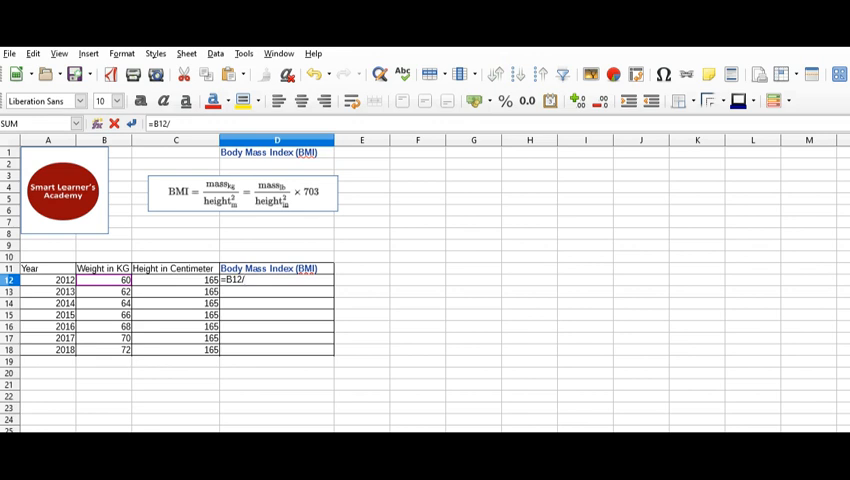
type("(")
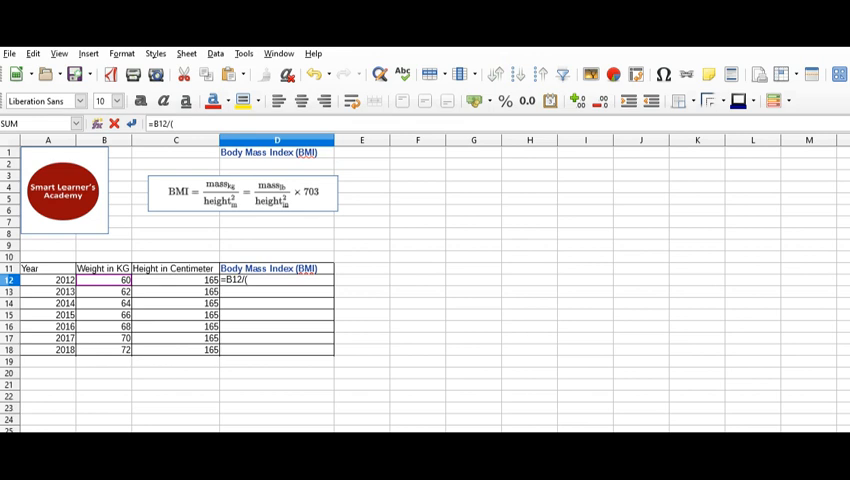
left_click(176, 280)
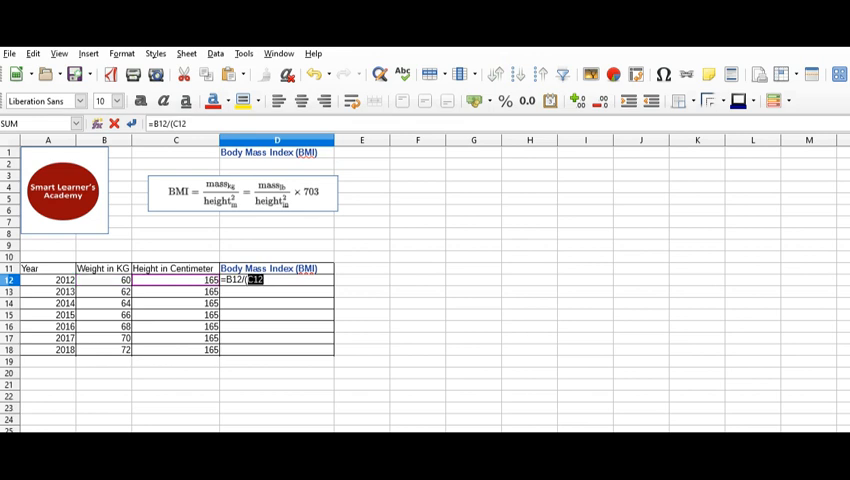
type("/")
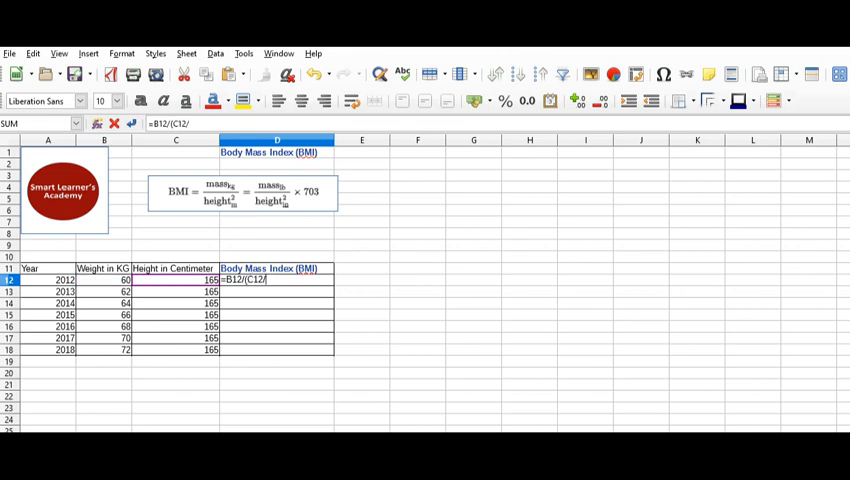
type("100)")
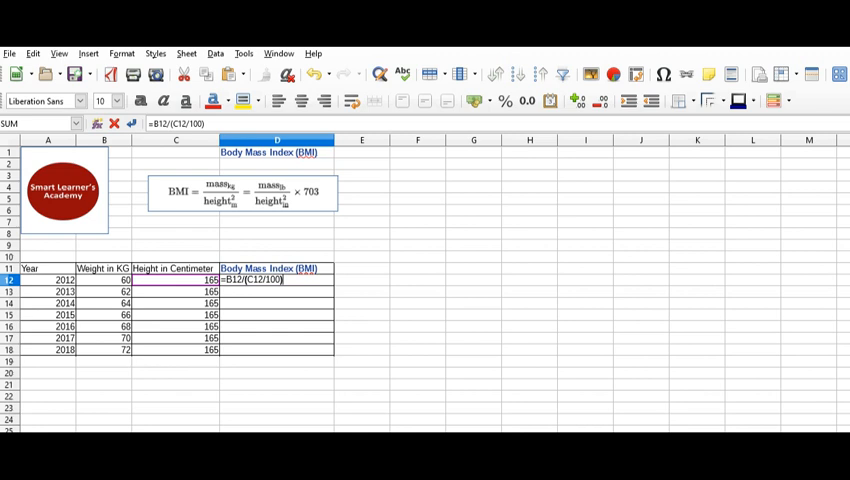
type("^")
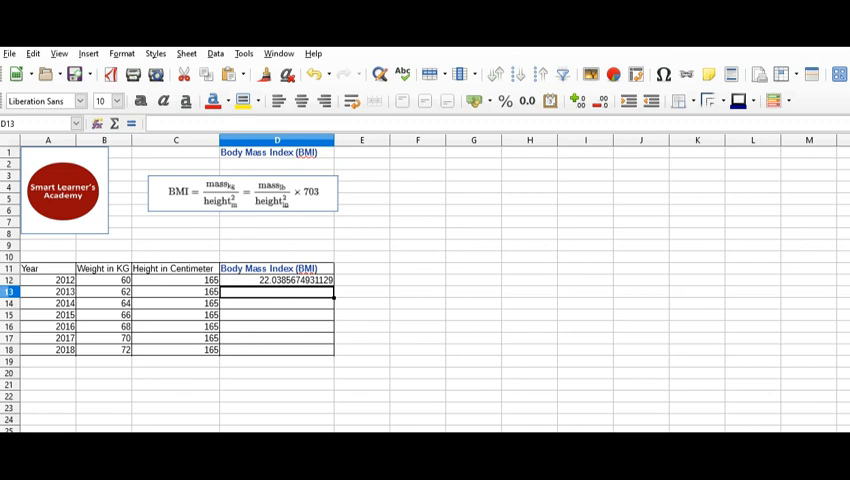
Fill the BMI formula from D12 down through D18 and verify the 2017 result.
left_click(276, 280)
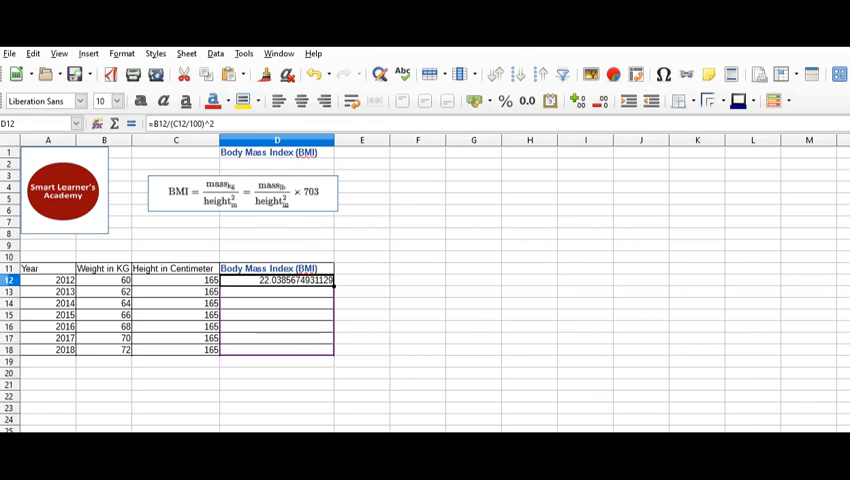
left_click_drag(276, 280, 276, 348)
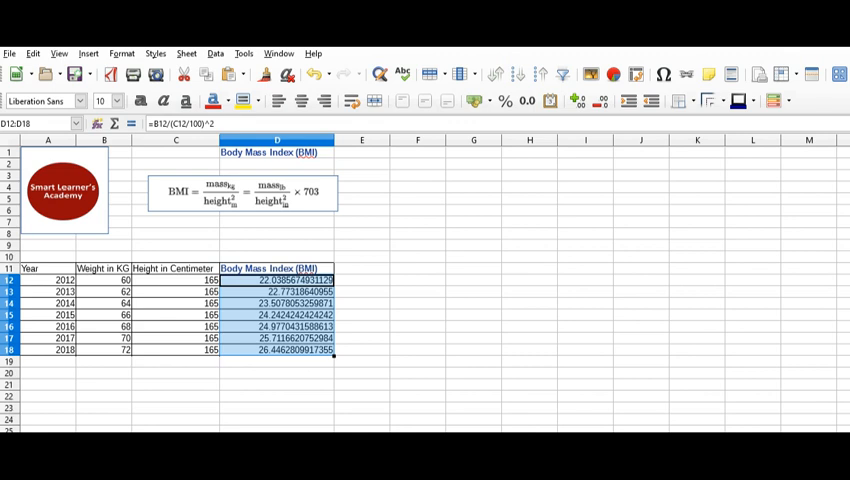
left_click(276, 336)
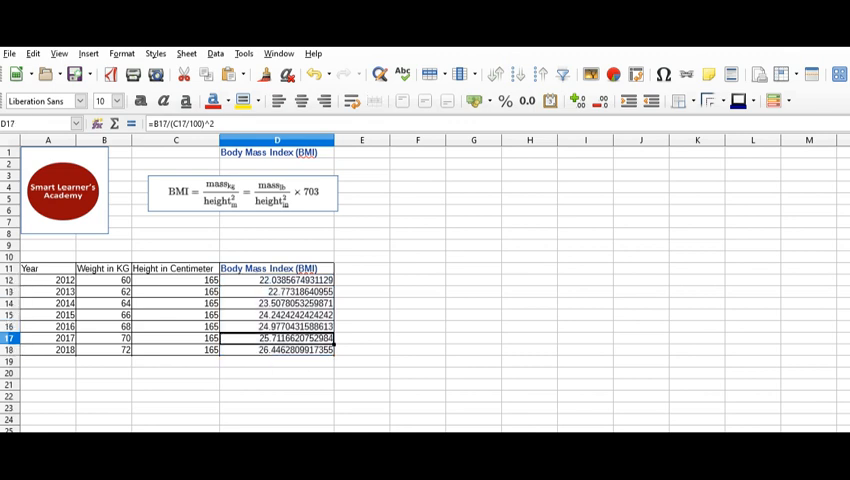